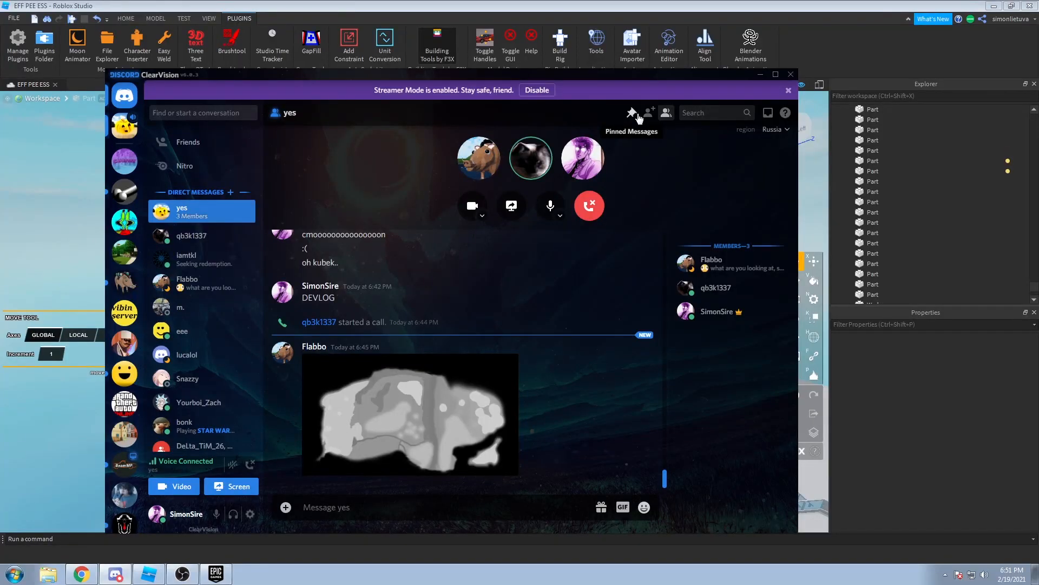
View the call's pinned messages, then return to the Roblox Studio map
left_click(630, 112)
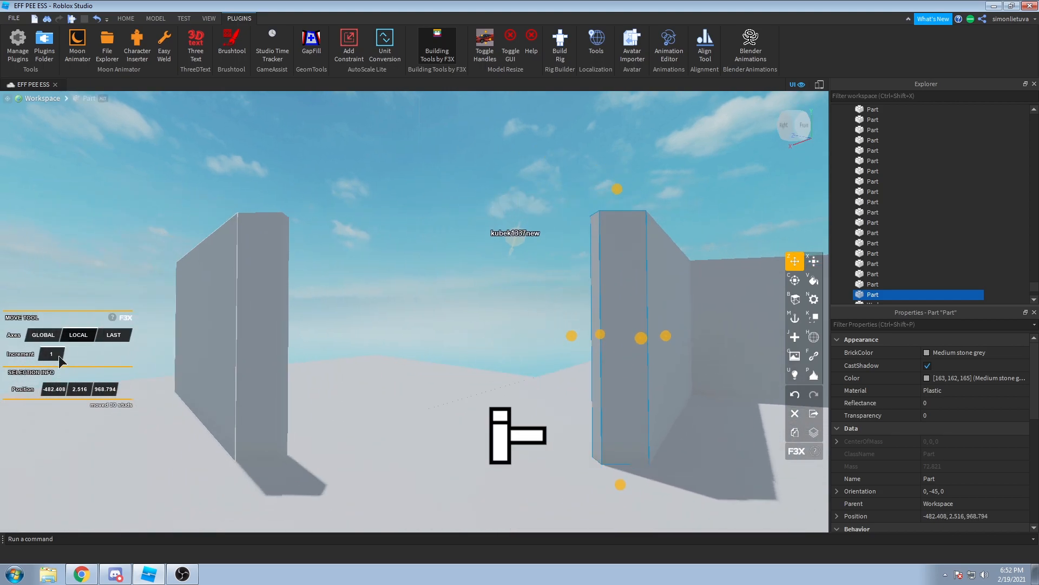
Resize a new wall panel with F3X to close the gap beside the existing walls
left_click(795, 261)
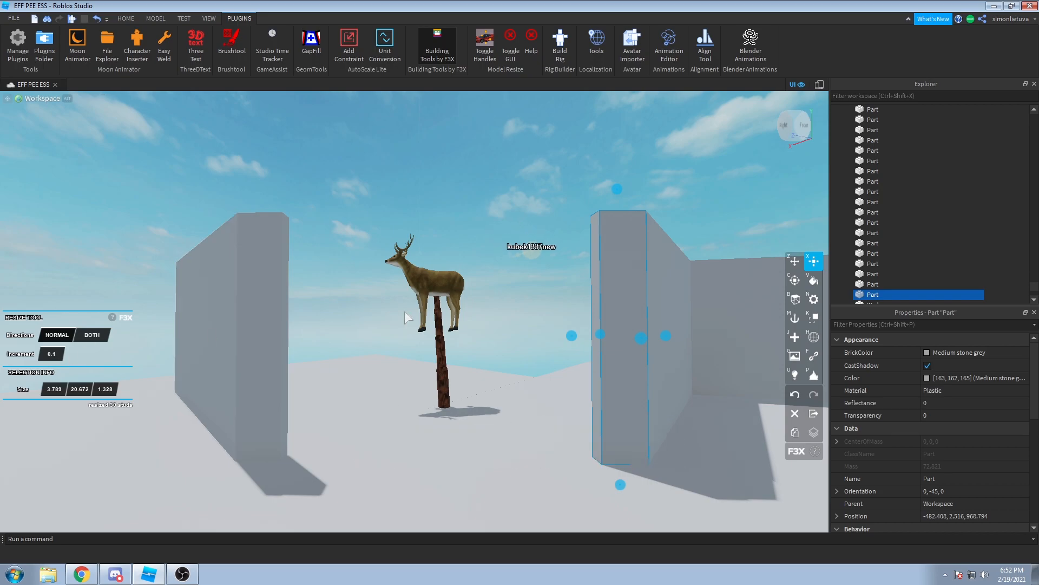
left_click(794, 261)
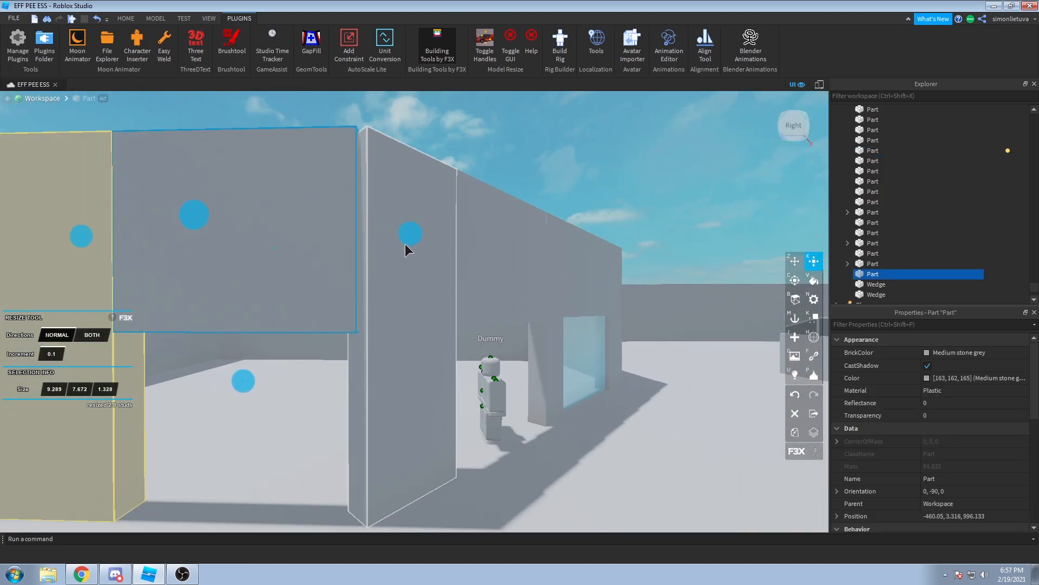
Continue shaping walls with the F3X Resize tool before checking the mall reference photo
left_click(794, 261)
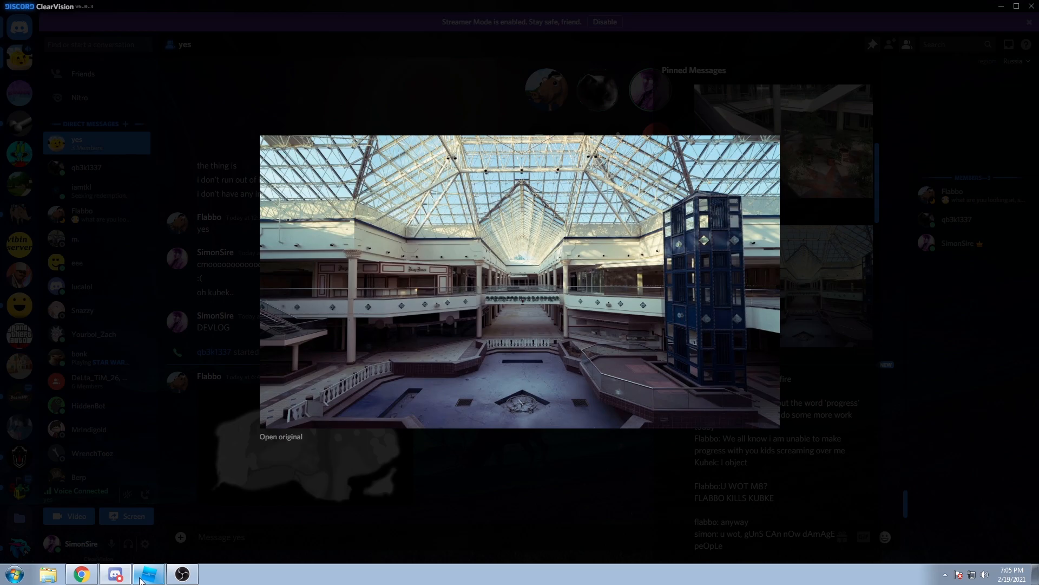
Close the mall reference photo and return to the Roblox Studio map
left_click(148, 573)
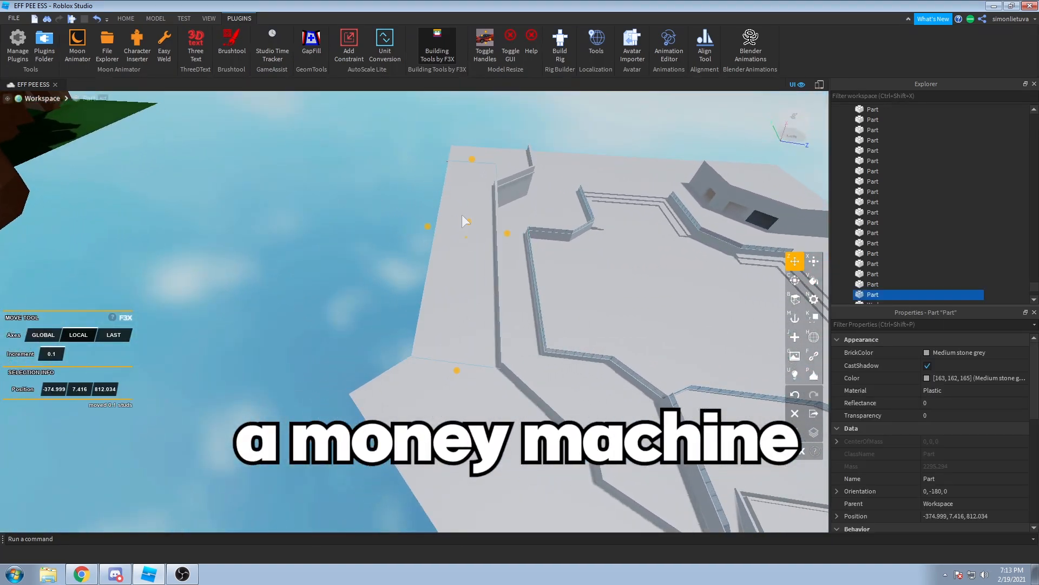
Stretch the edge floor platform outward to about 173 by 50 studs with F3X Resize
left_click(795, 261)
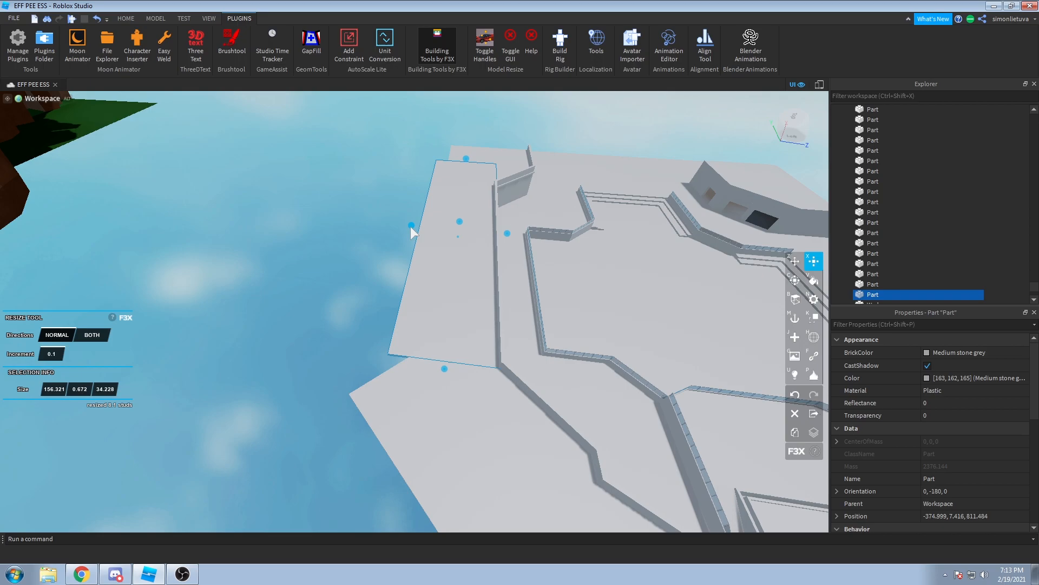
left_click_drag(411, 233, 428, 370)
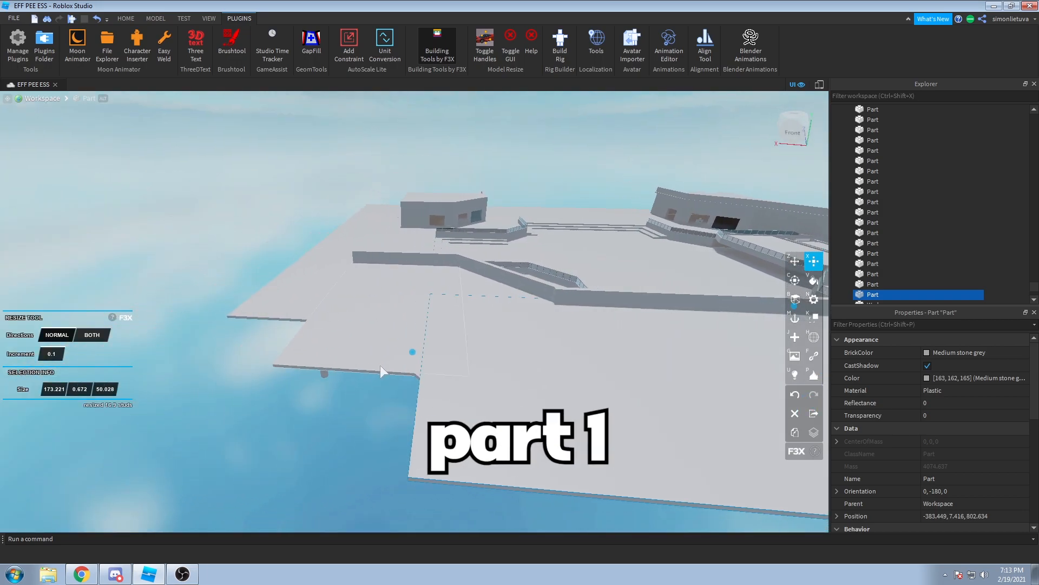
left_click_drag(411, 351, 371, 345)
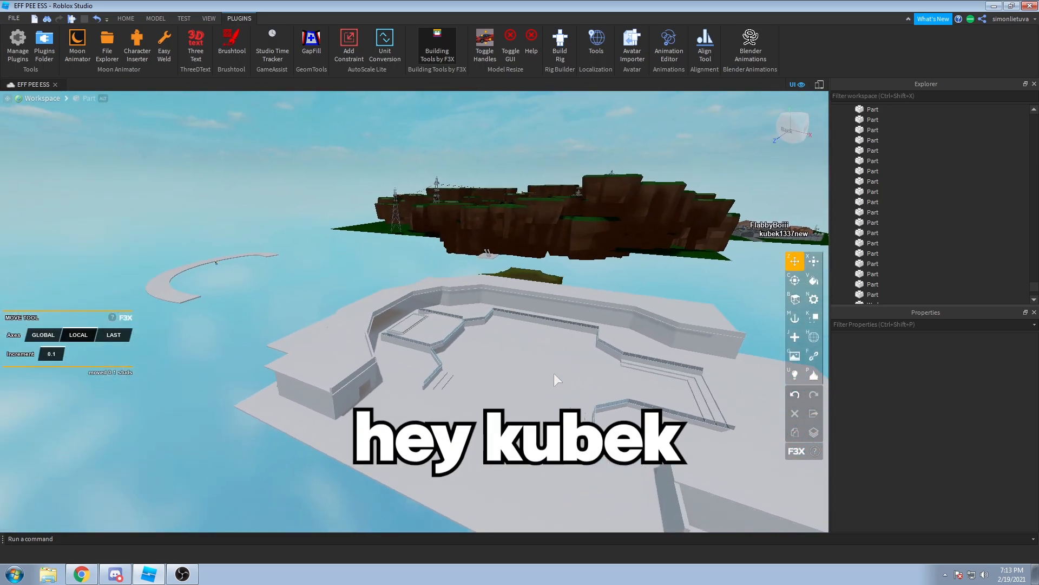
left_click(114, 574)
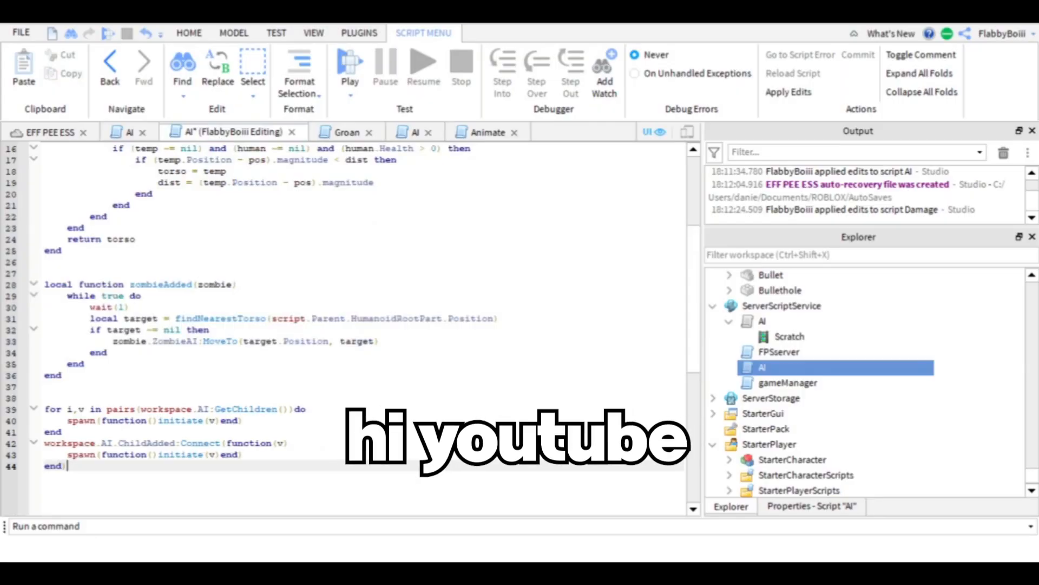
Edit the AI script to add findNearestTorso and zombieAdded using ZombieAI:MoveTo
double_click(180, 420)
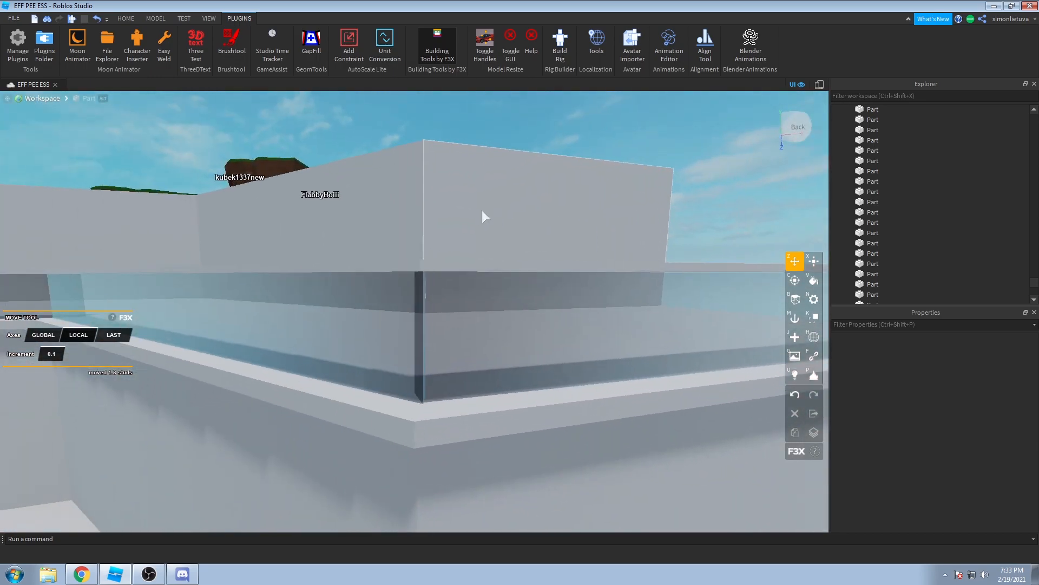
Resize the Glass part (Transparency 0.4) to span the upper floor's edge as a railing
left_click_drag(484, 217, 471, 202)
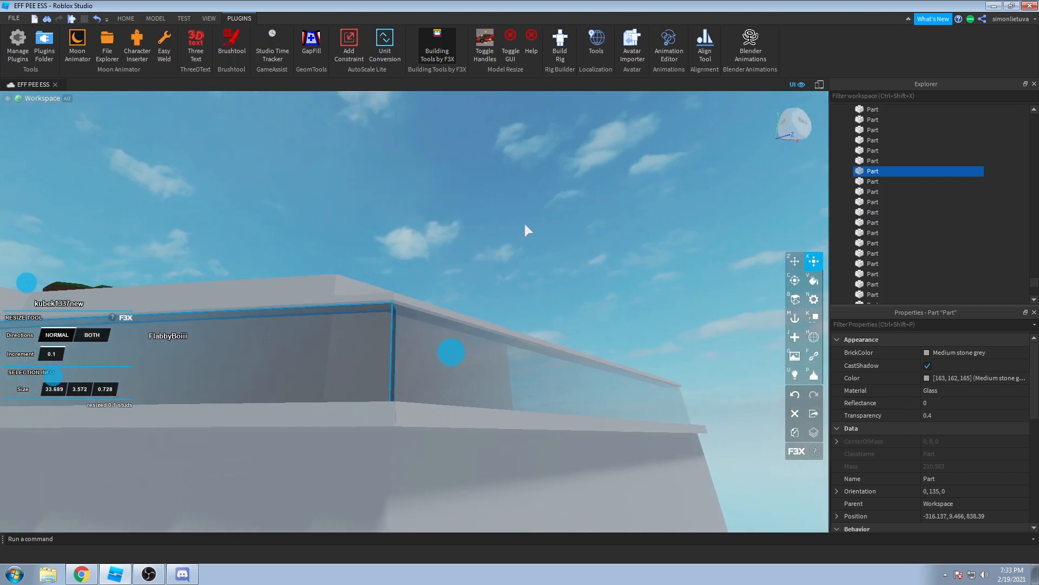
left_click(794, 260)
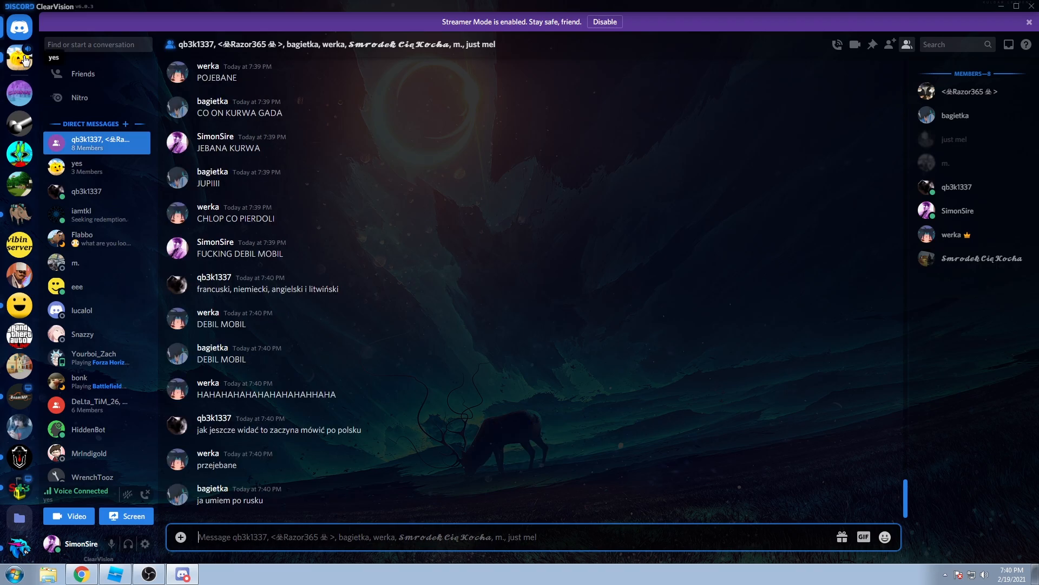
left_click(115, 574)
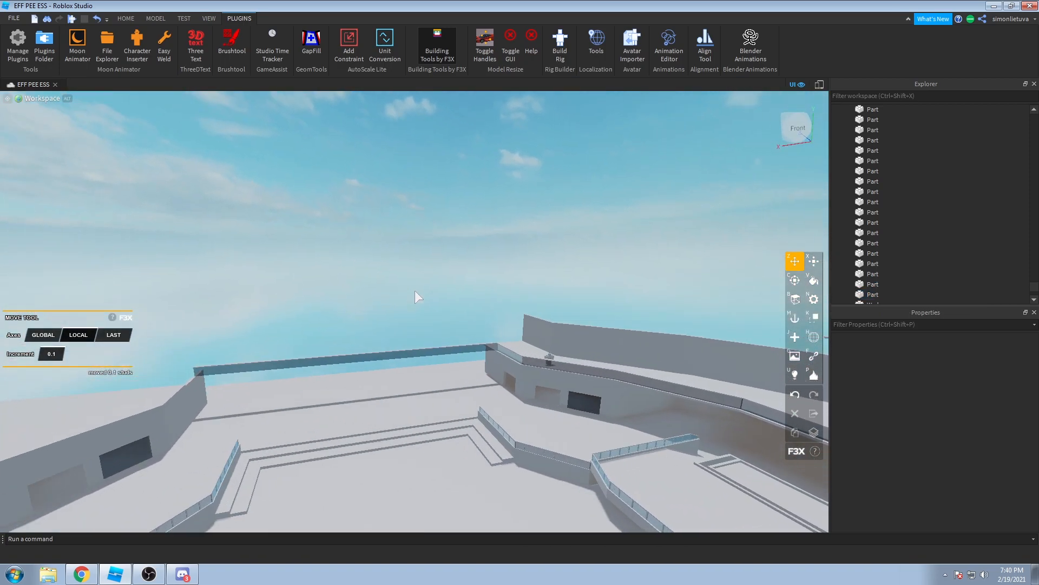
left_click(182, 573)
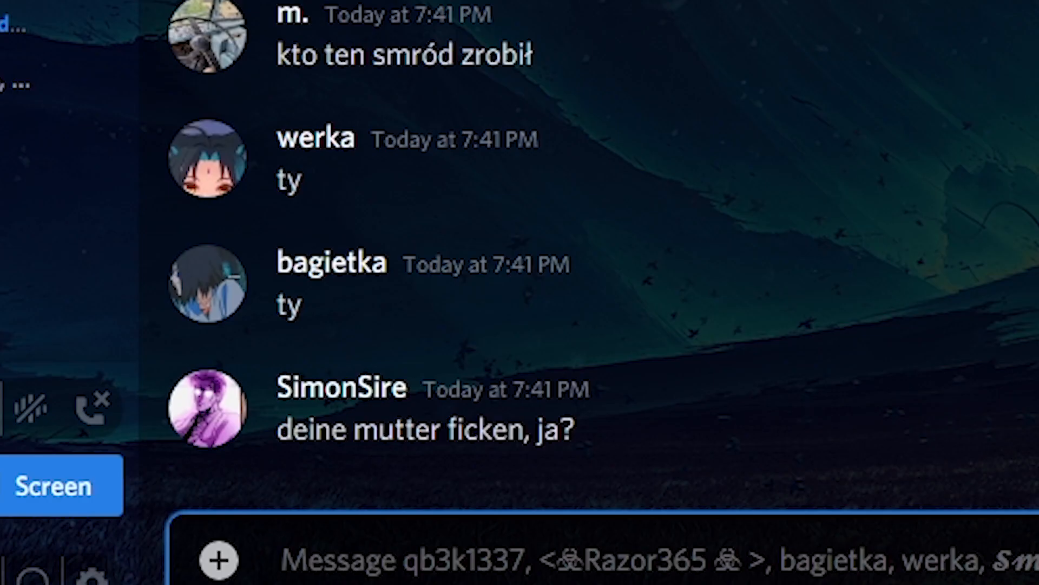
scroll("down", 3)
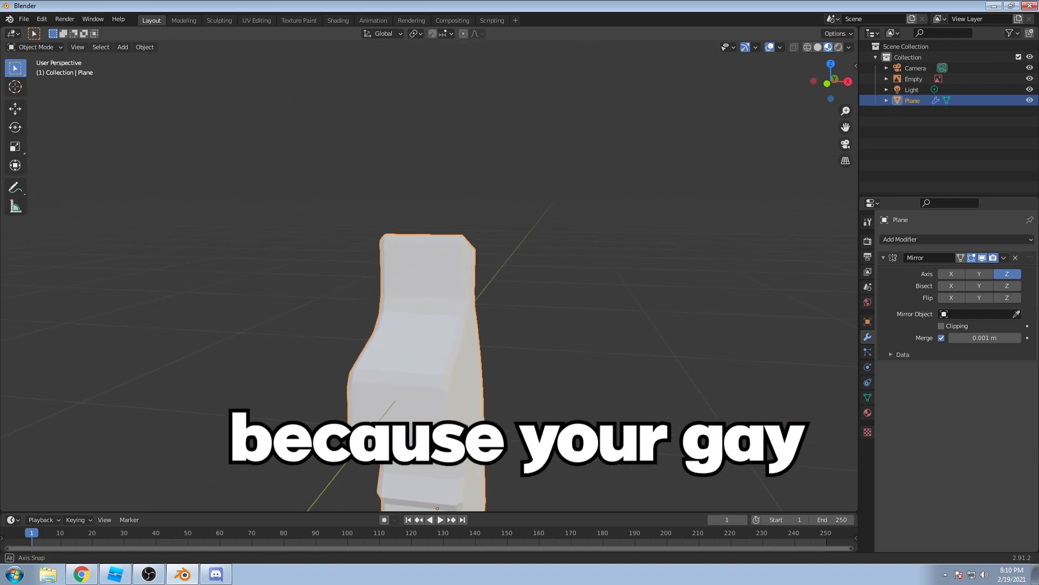
Post the Blender revolver-grip screenshot in the Discord chat beneath the revolver reference
left_click(215, 574)
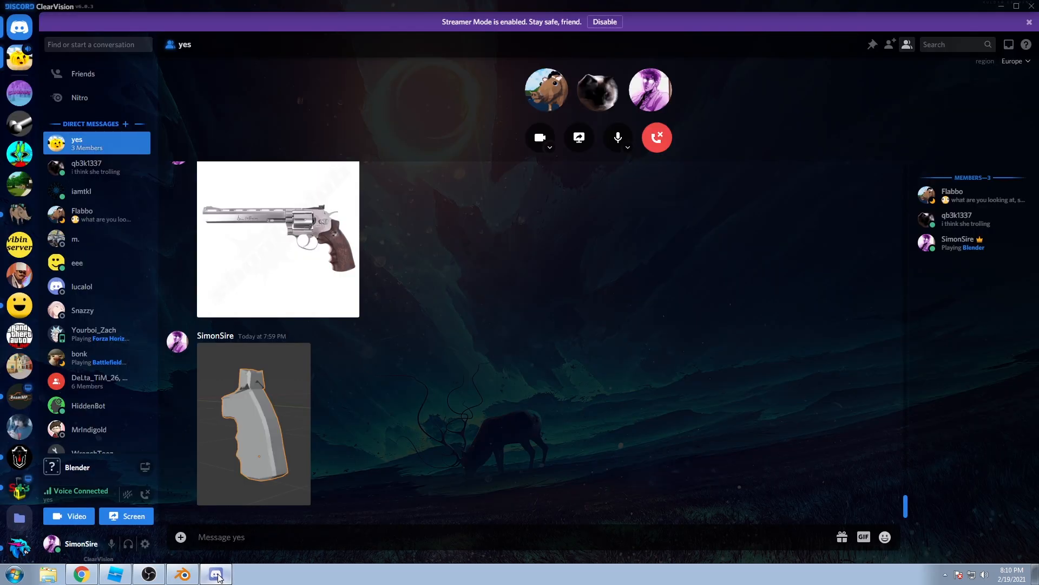